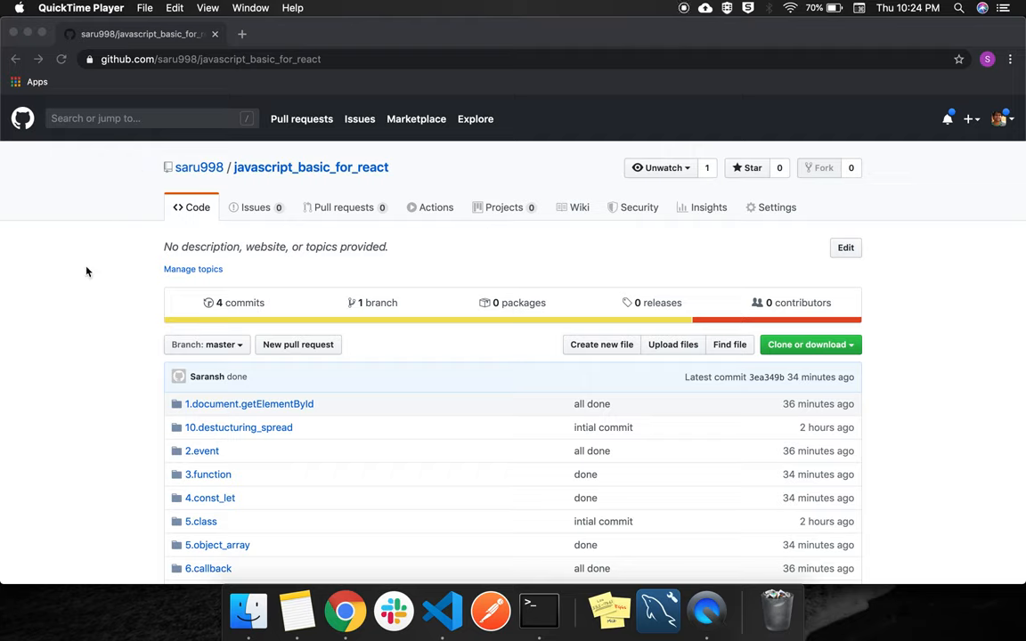
Show the javascript_basic_for_react repository's HTTPS clone URL on GitHub.
click(231, 59)
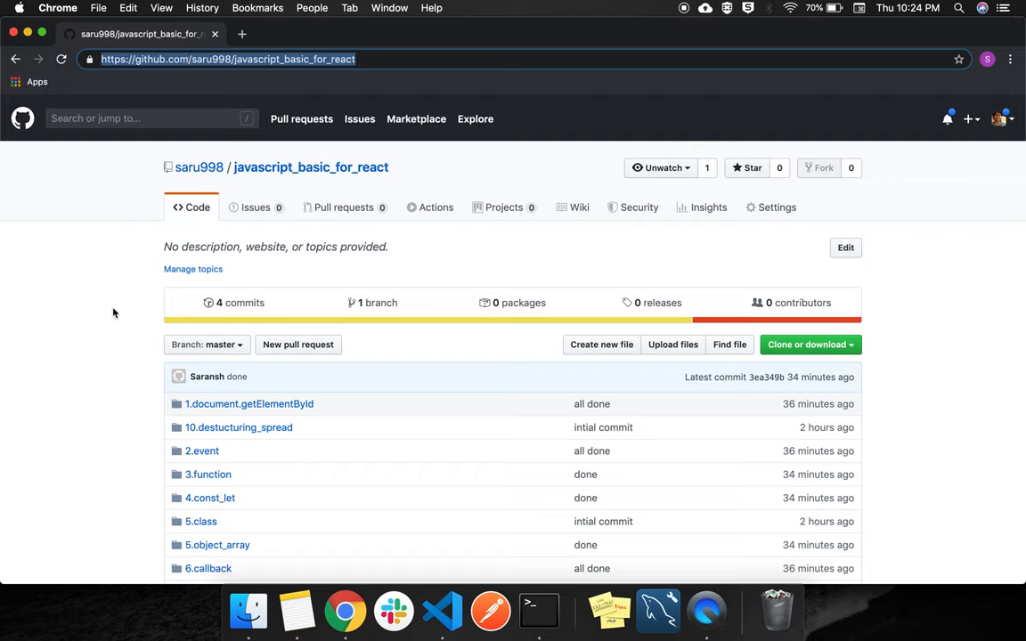
mouse_move(740, 330)
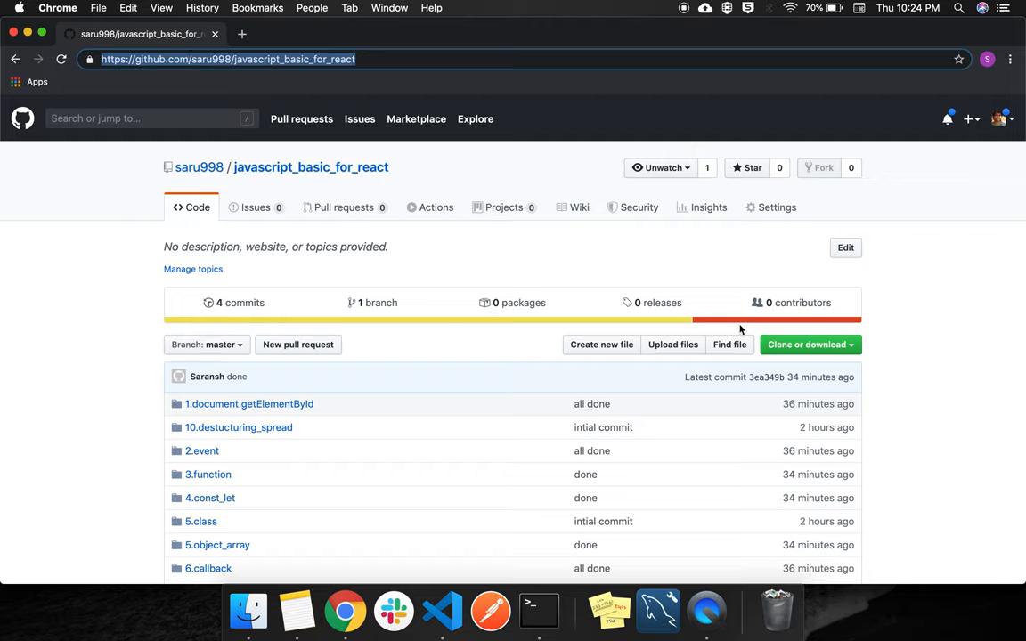
click(806, 344)
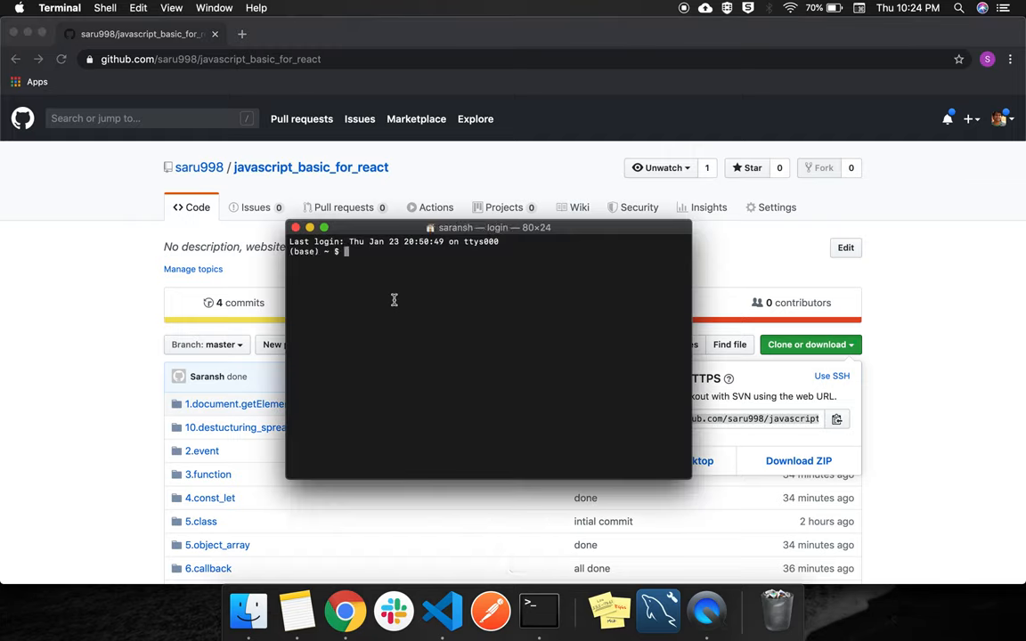
Clone javascript_basic_for_react onto the Desktop, enter its folder, and list its contents.
text(cd DE)
text(git)
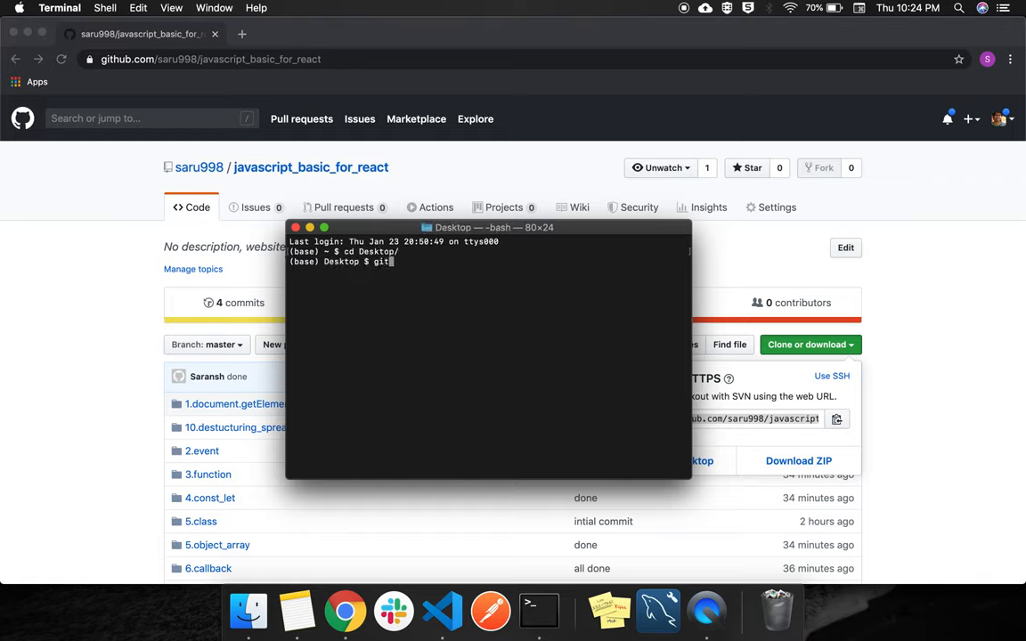
text(clone https://github.com/saru998/javascript_basic_for_react.git)
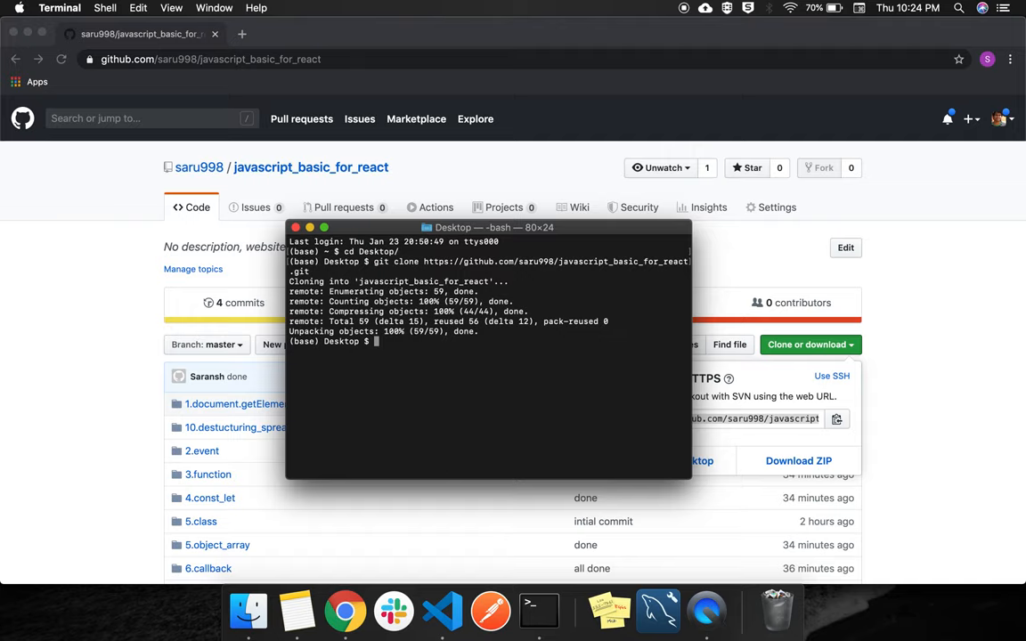
text(cd)
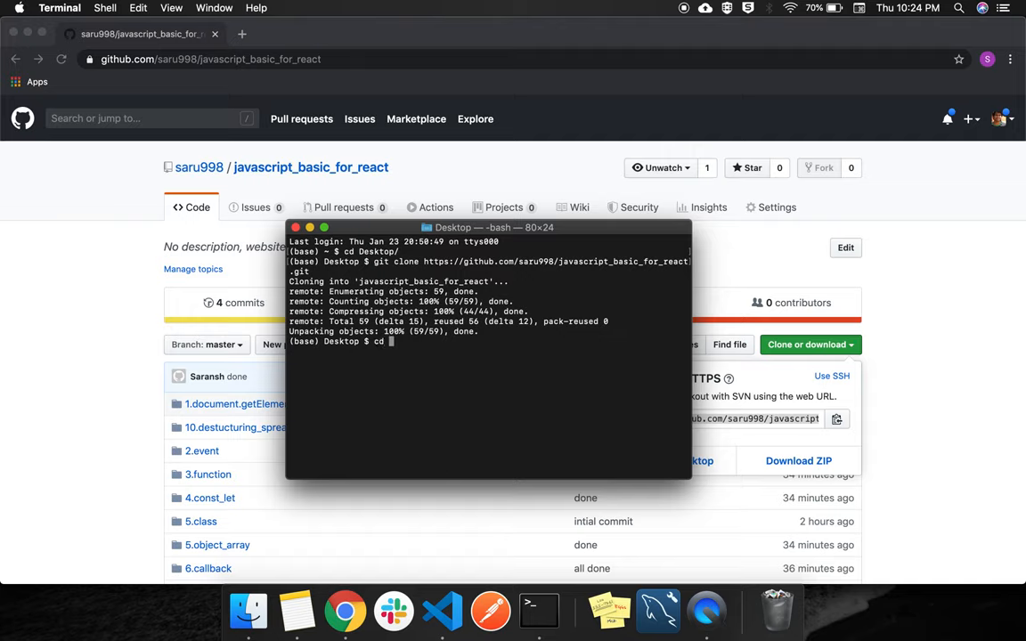
text(ja)
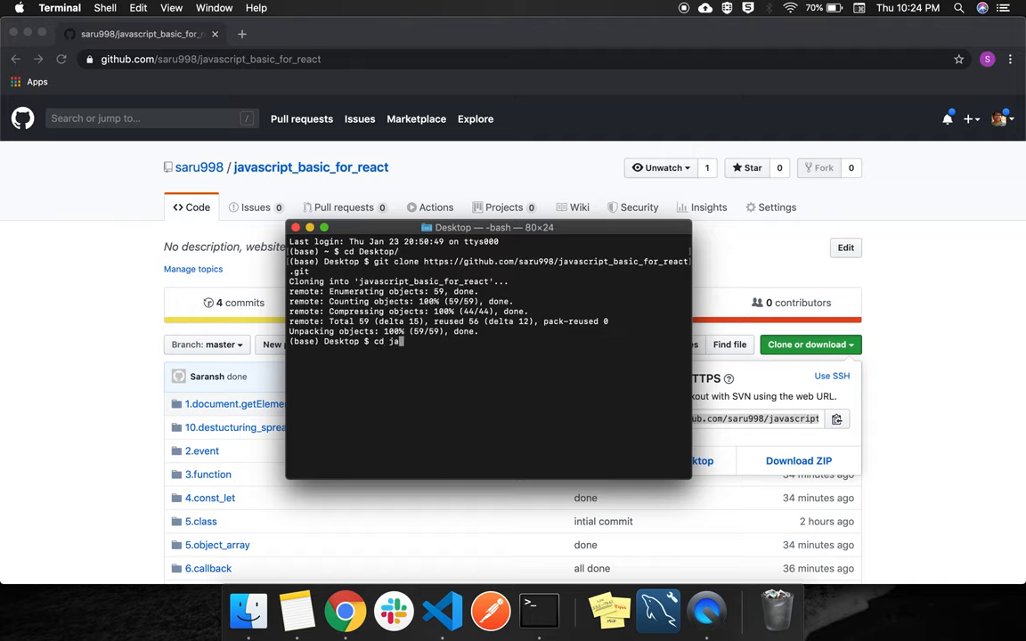
key(Return)
text(ls)
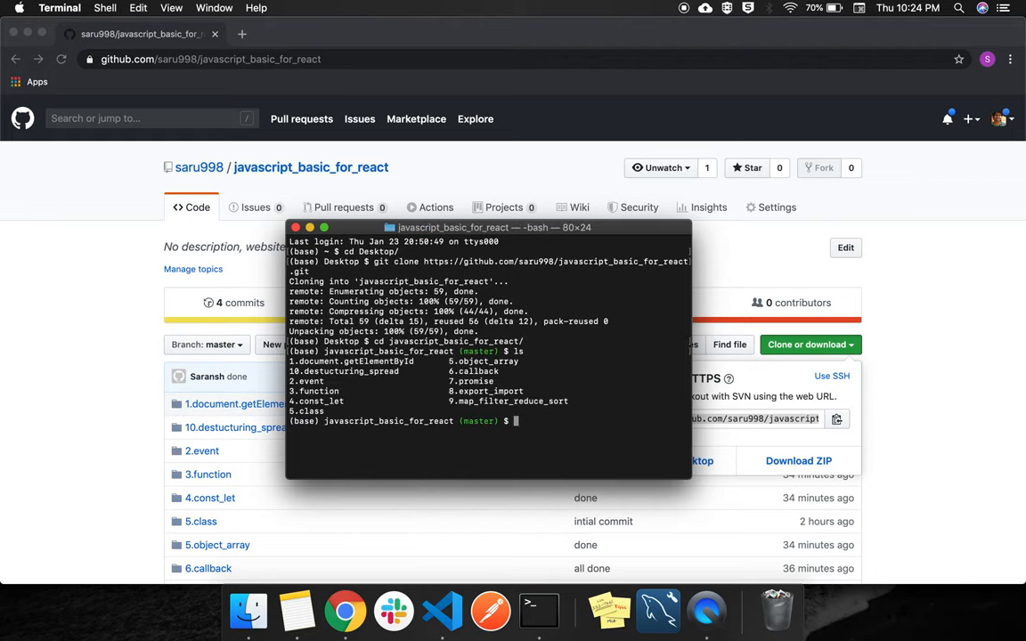
mouse_move(442, 611)
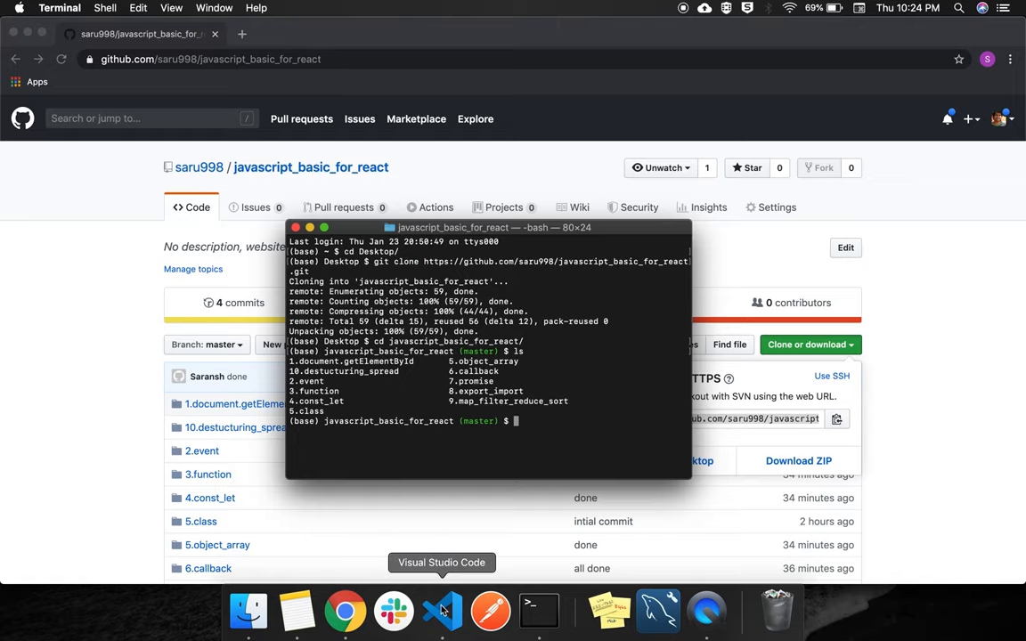
Switch to VS Code and dismiss the Open dialog to reach the project.
click(443, 611)
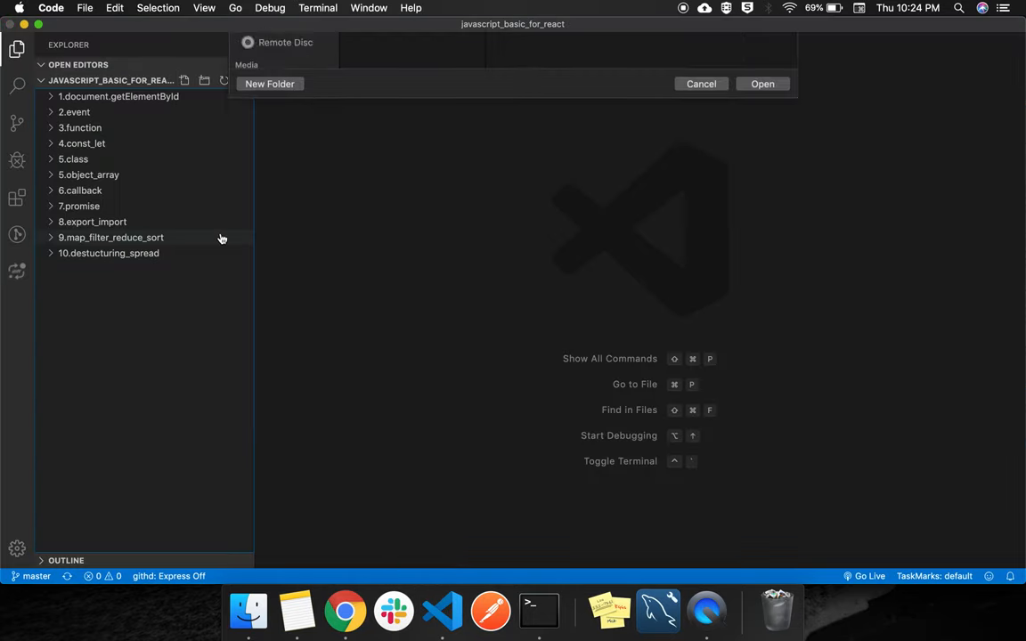
click(277, 124)
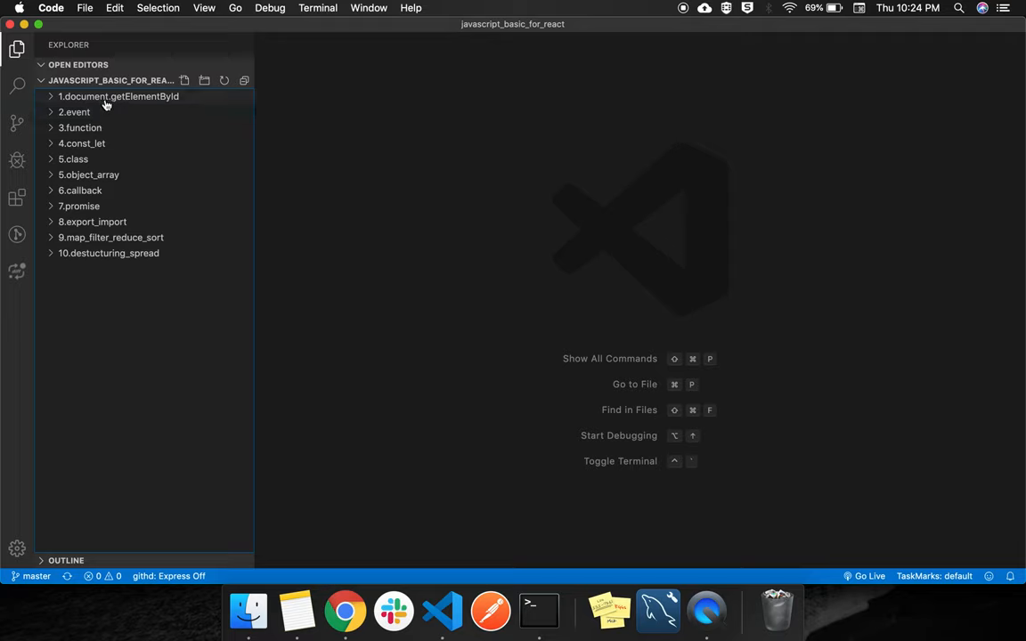
mouse_move(101, 381)
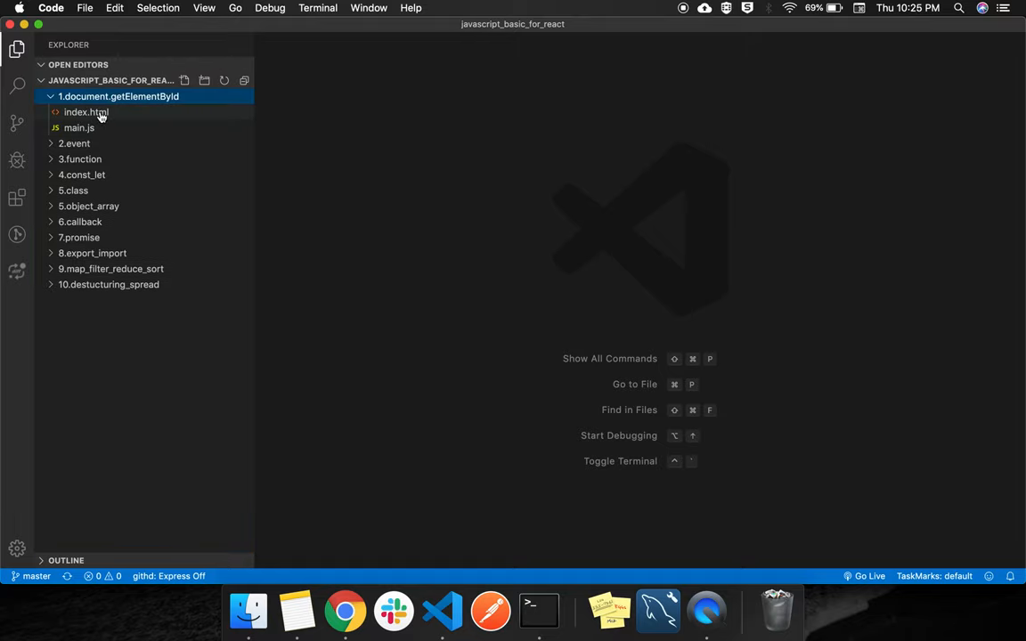
Open index.html and main.js from 1.document.getElementById in editor tabs.
click(86, 111)
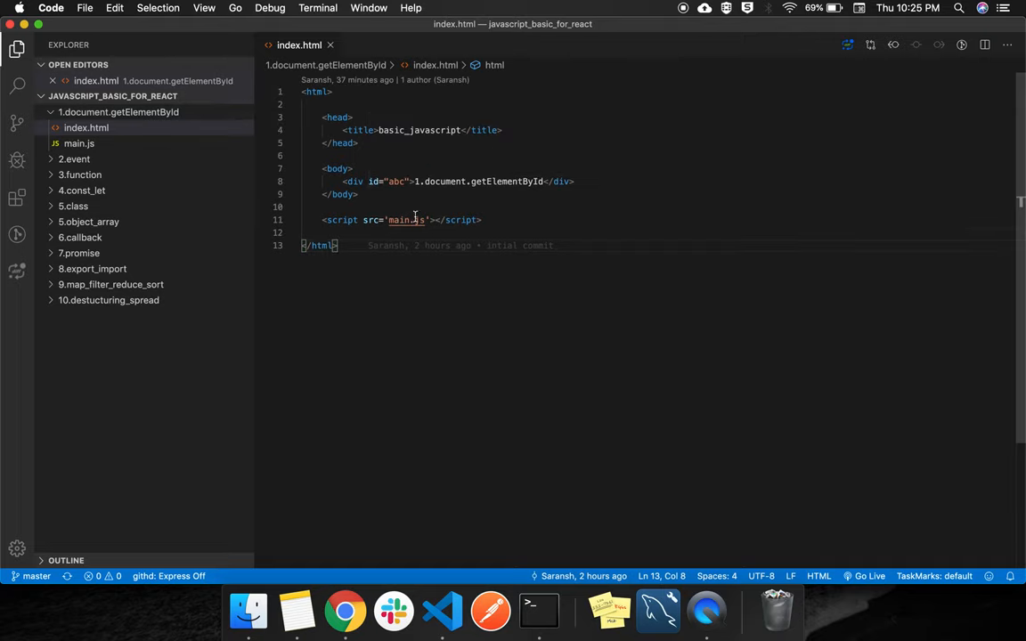
mouse_move(165, 149)
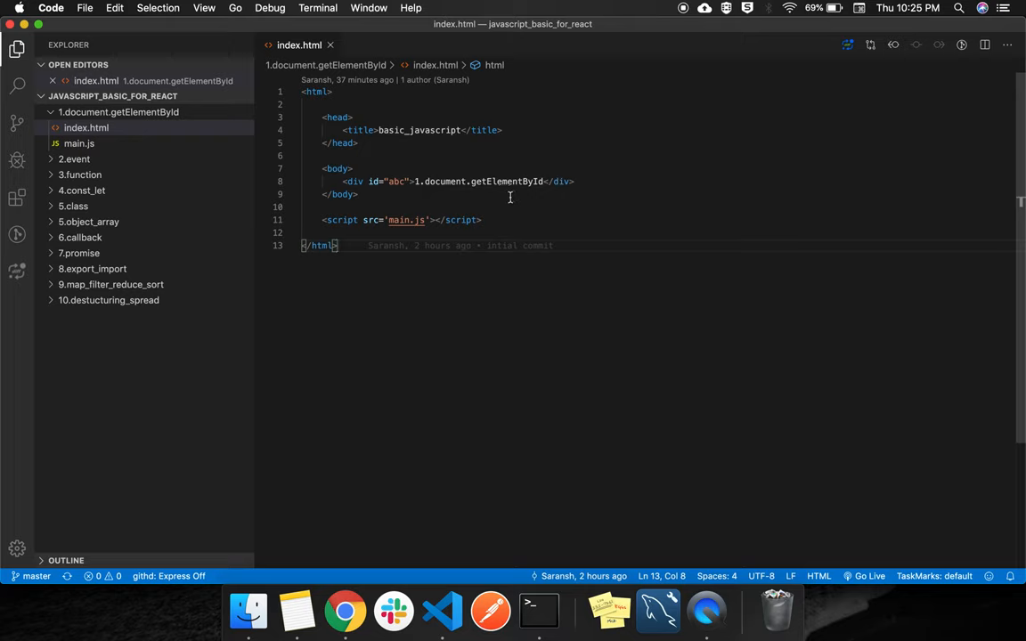
click(78, 143)
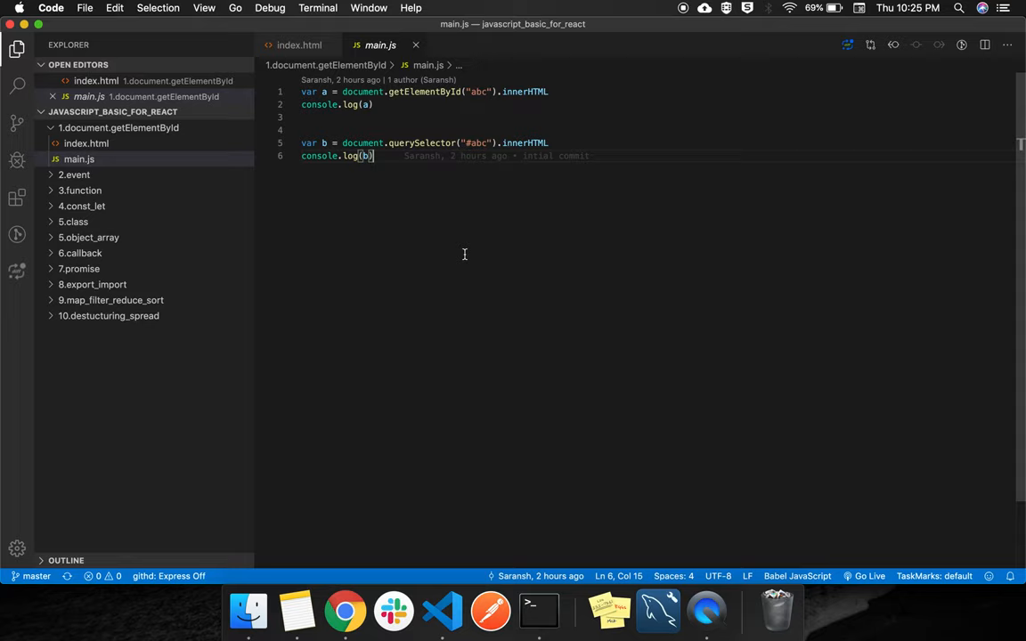
mouse_move(446, 252)
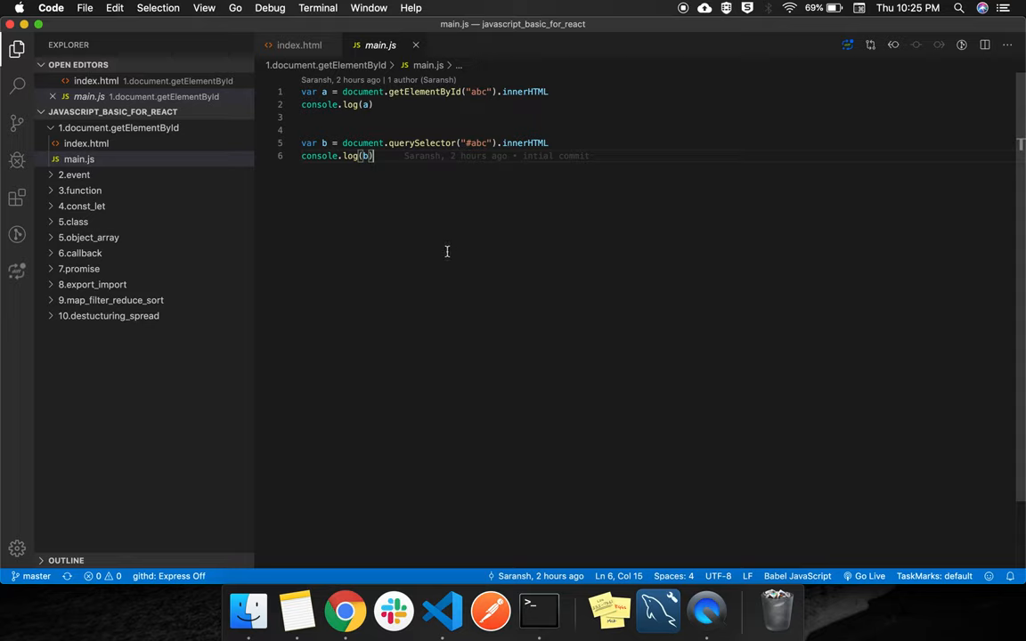
mouse_move(125, 150)
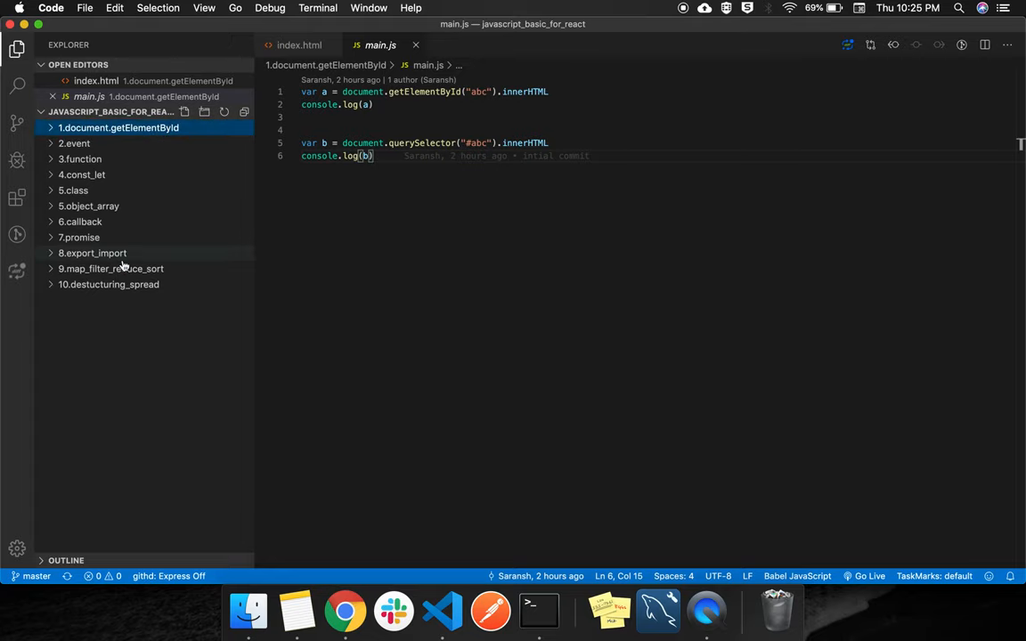
mouse_move(138, 193)
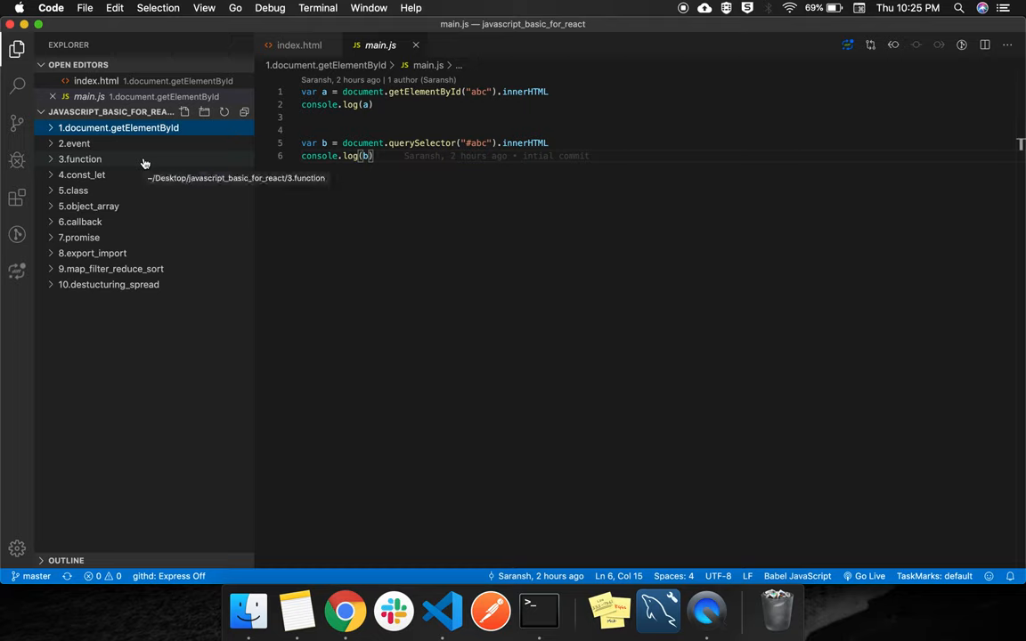
mouse_move(203, 528)
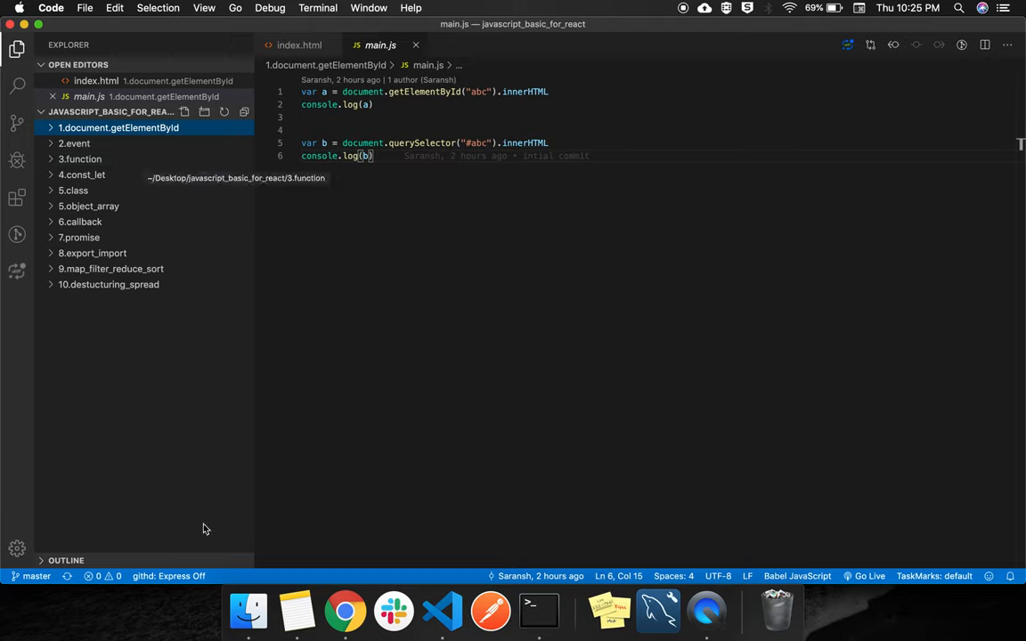
Open 1.document.getElementById's index.html in Chrome from Finder, then return to VS Code.
click(248, 611)
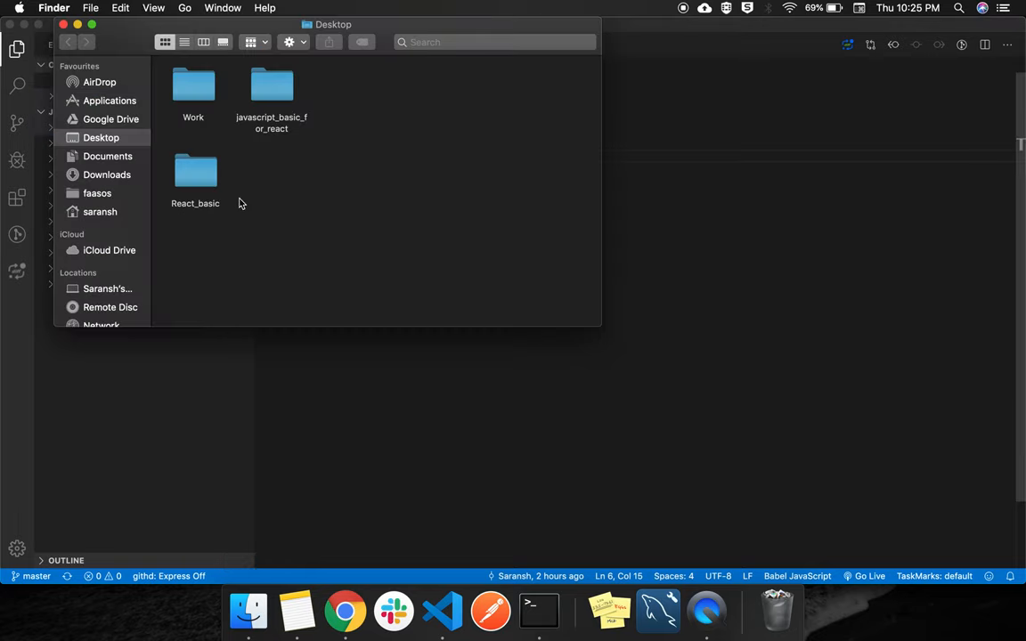
double_click(271, 85)
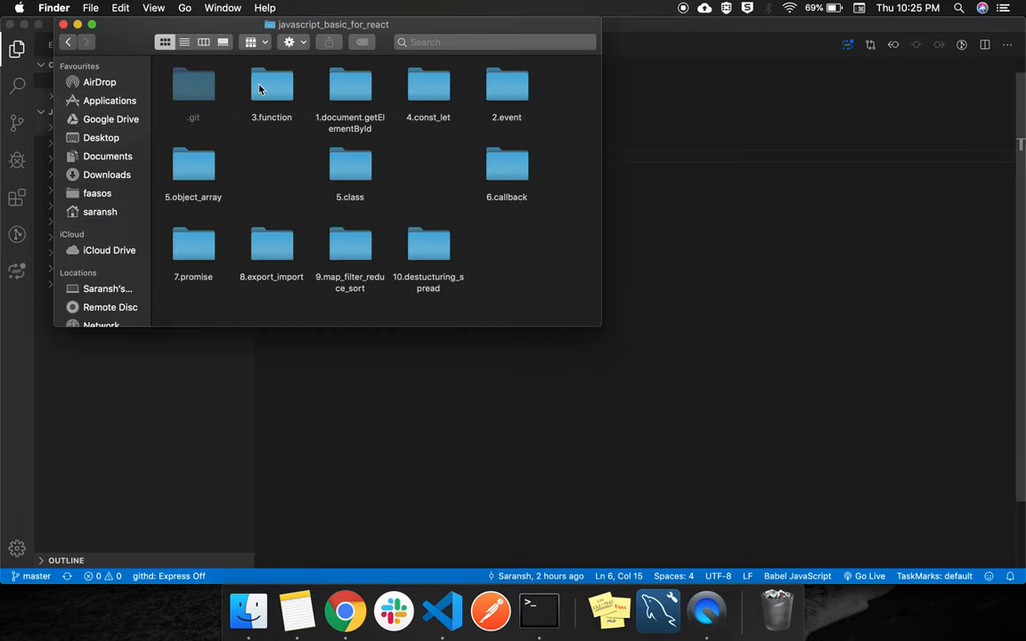
double_click(349, 85)
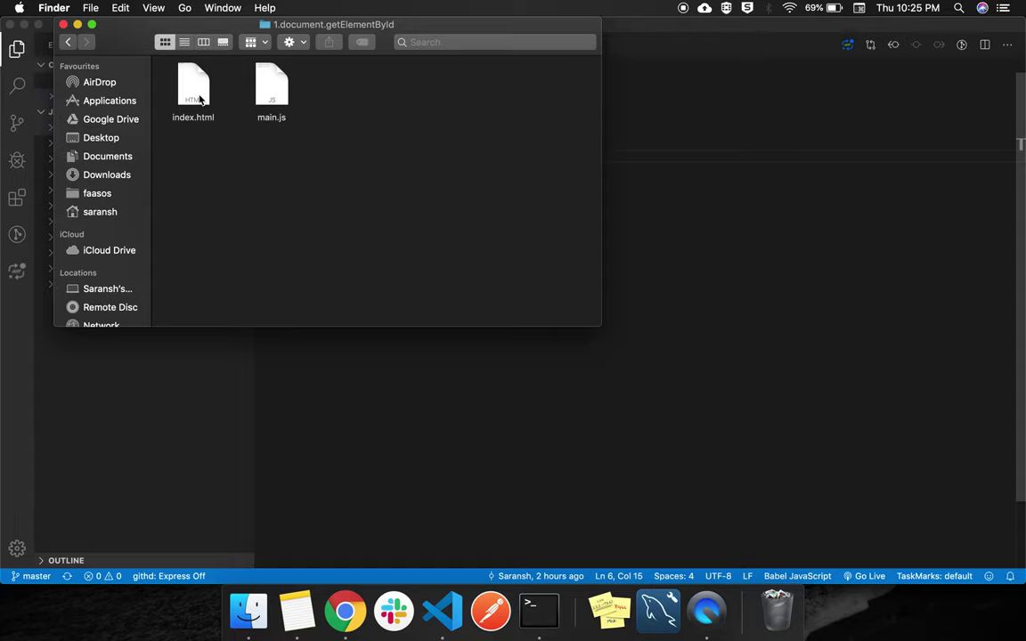
right_click(193, 85)
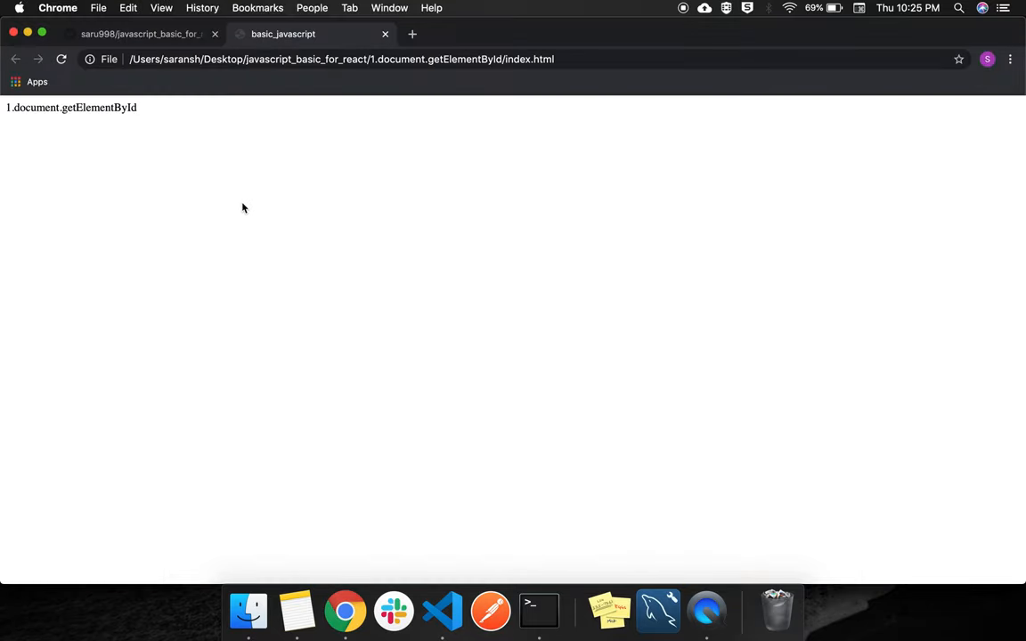
mouse_move(264, 191)
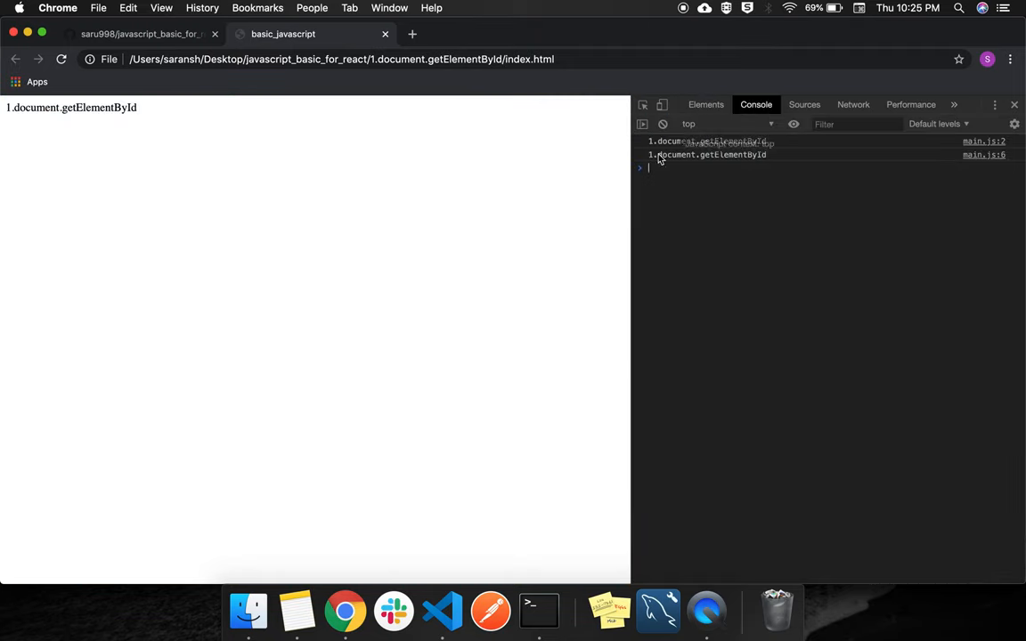
click(441, 611)
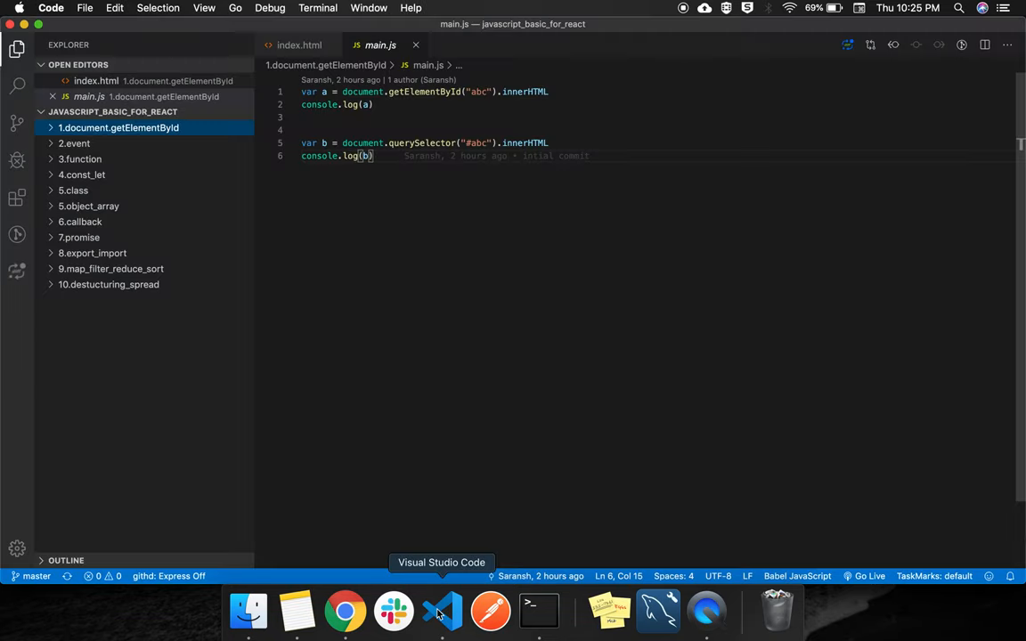
click(393, 95)
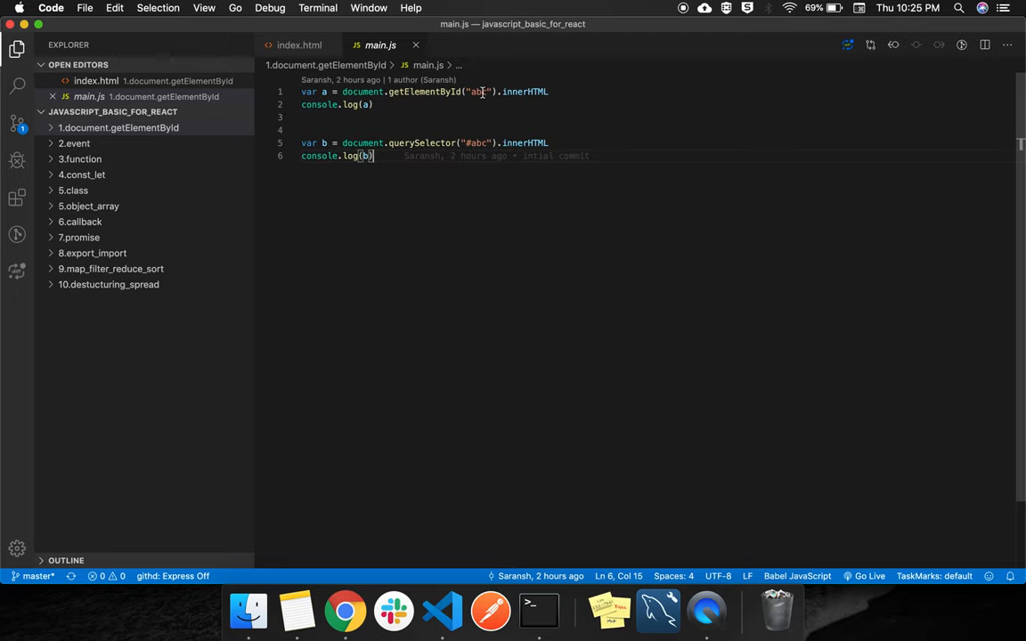
click(483, 91)
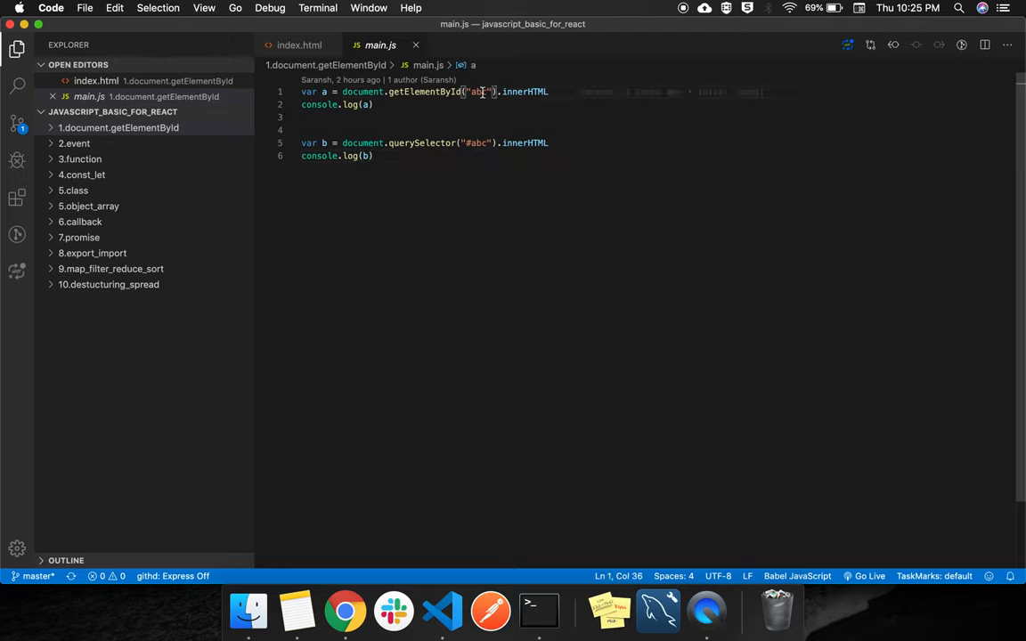
click(299, 45)
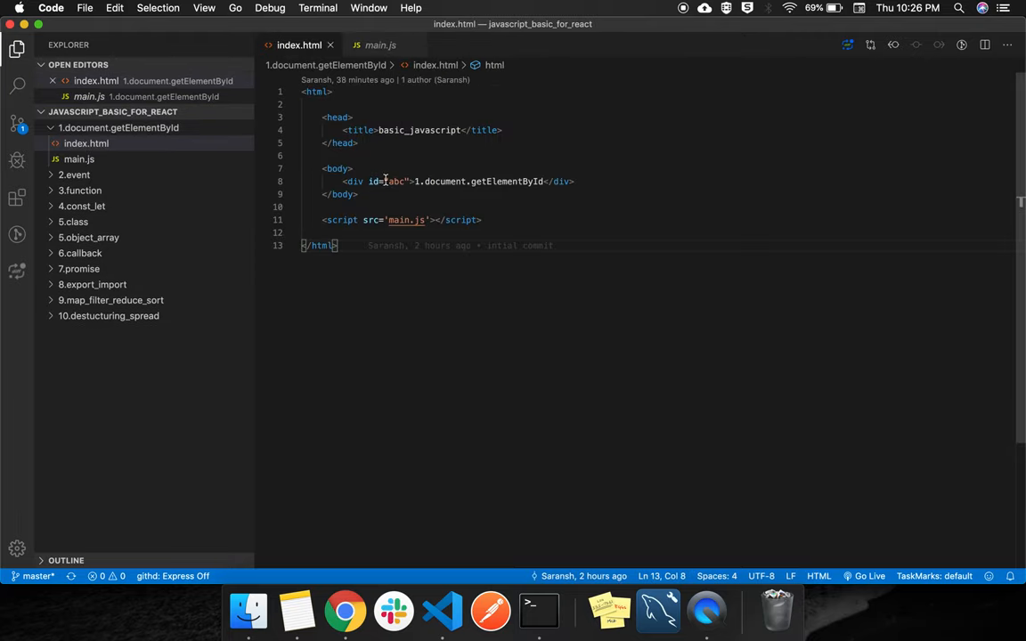
click(380, 44)
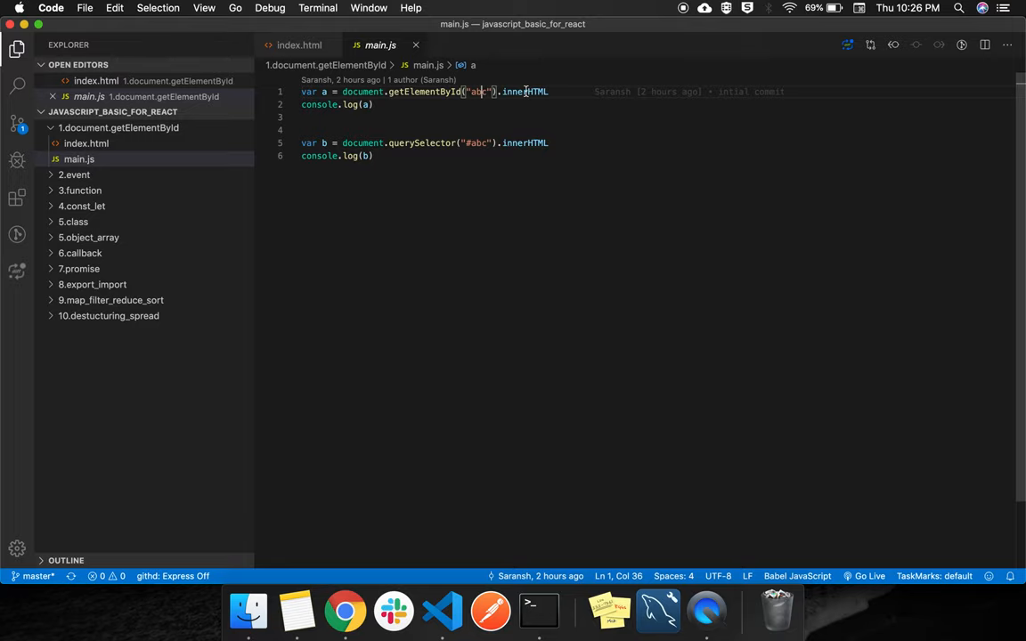
mouse_move(338, 112)
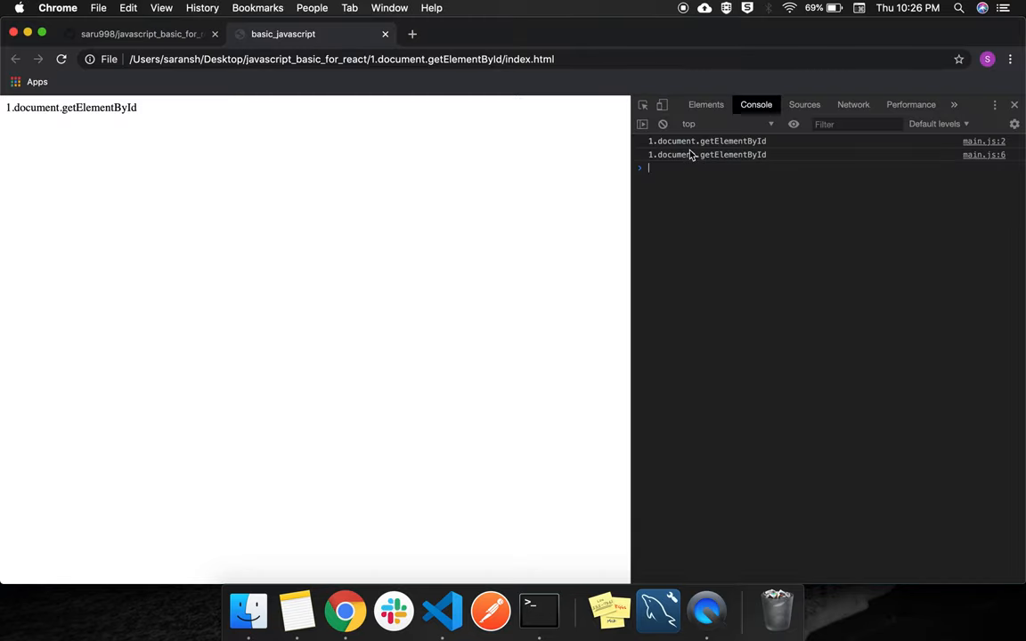
mouse_move(497, 214)
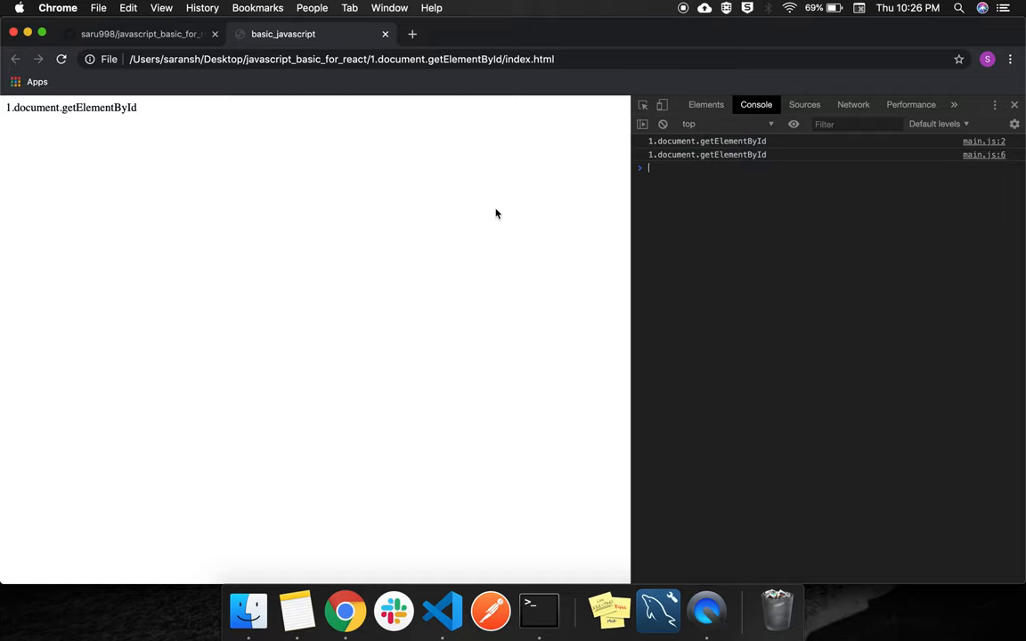
mouse_move(364, 232)
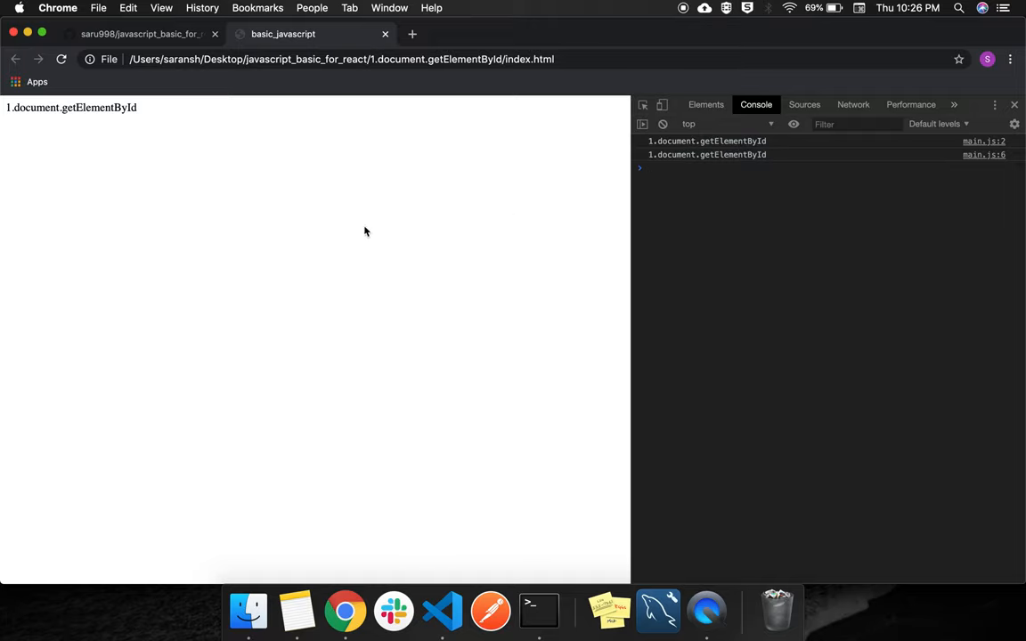
click(441, 611)
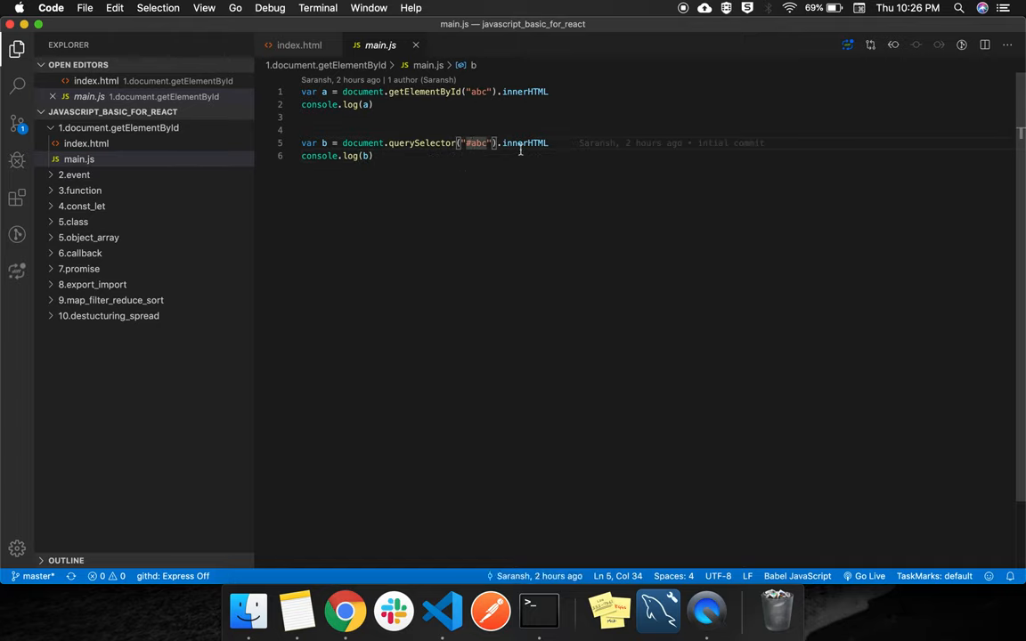
Replace innerHTML with innerText on main.js line 1, then return to VS Code.
double_click(526, 143)
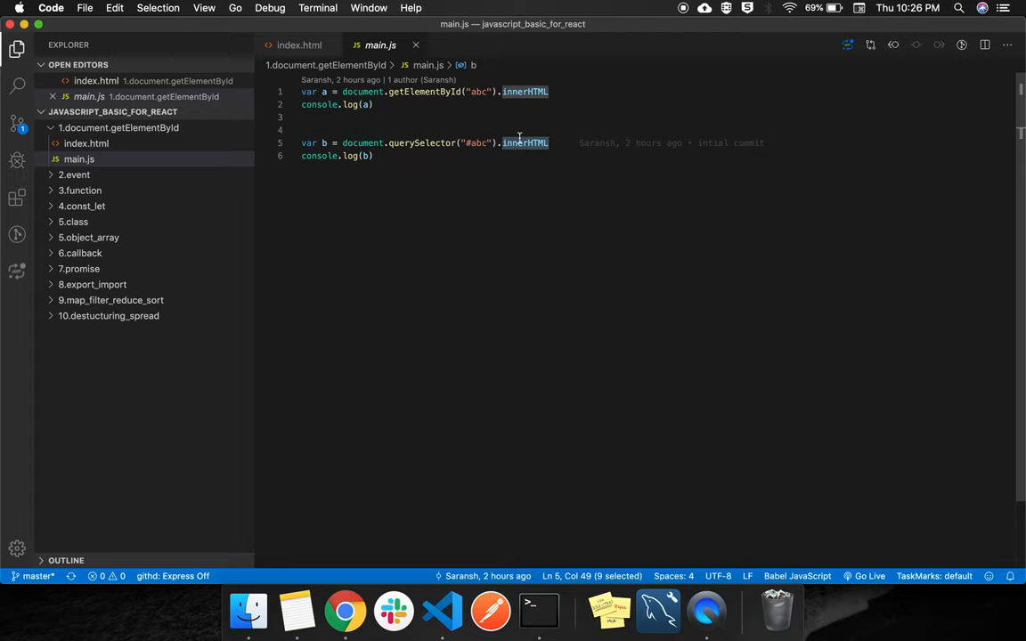
text(.inn)
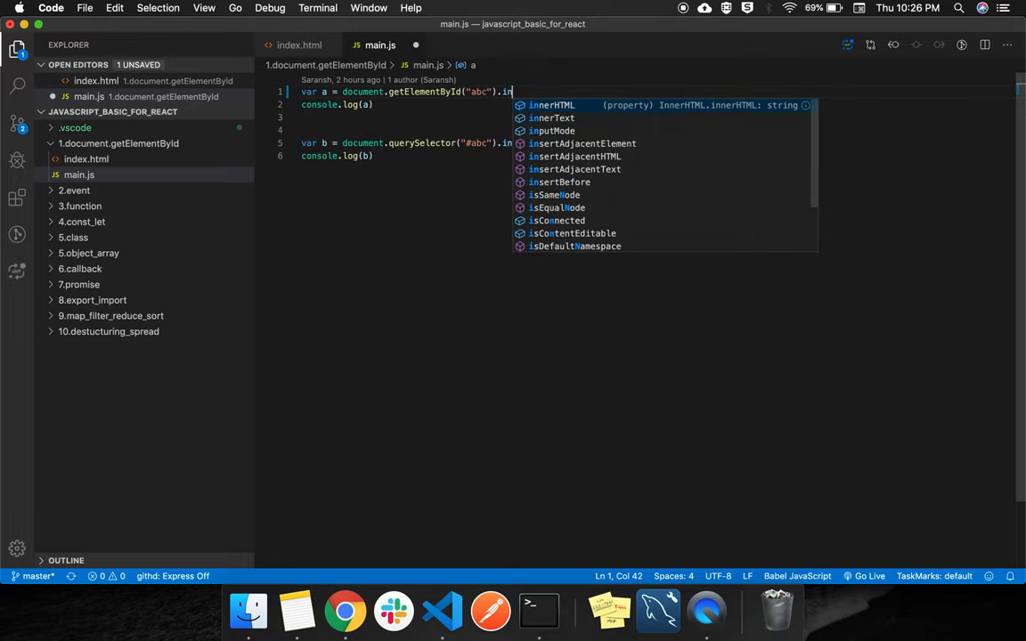
click(344, 611)
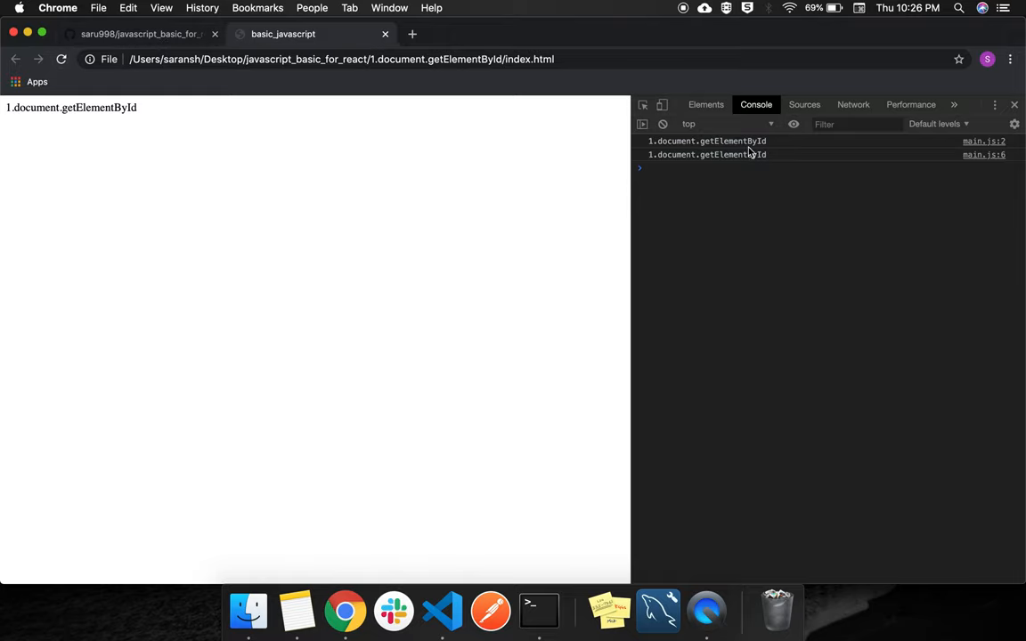
click(441, 611)
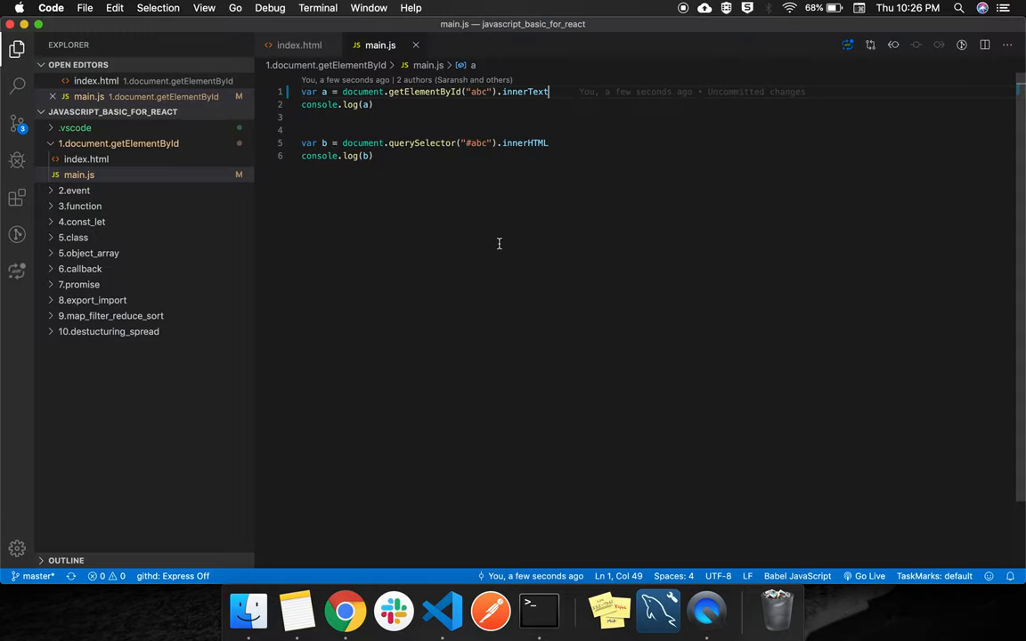
mouse_move(390, 131)
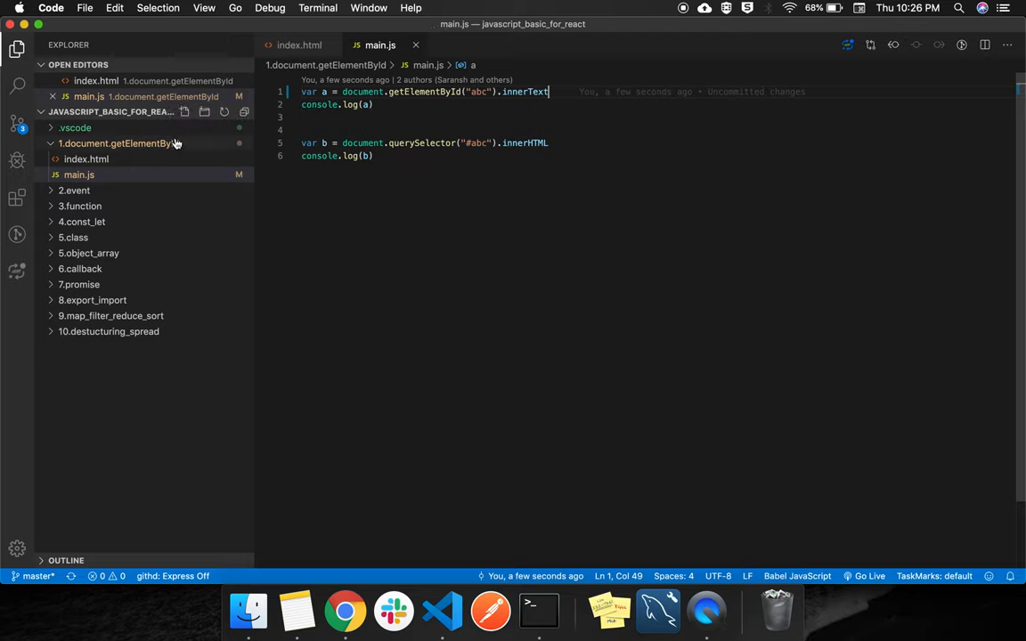
Collapse the 1.document.getElementById folder in the Explorer sidebar.
click(118, 143)
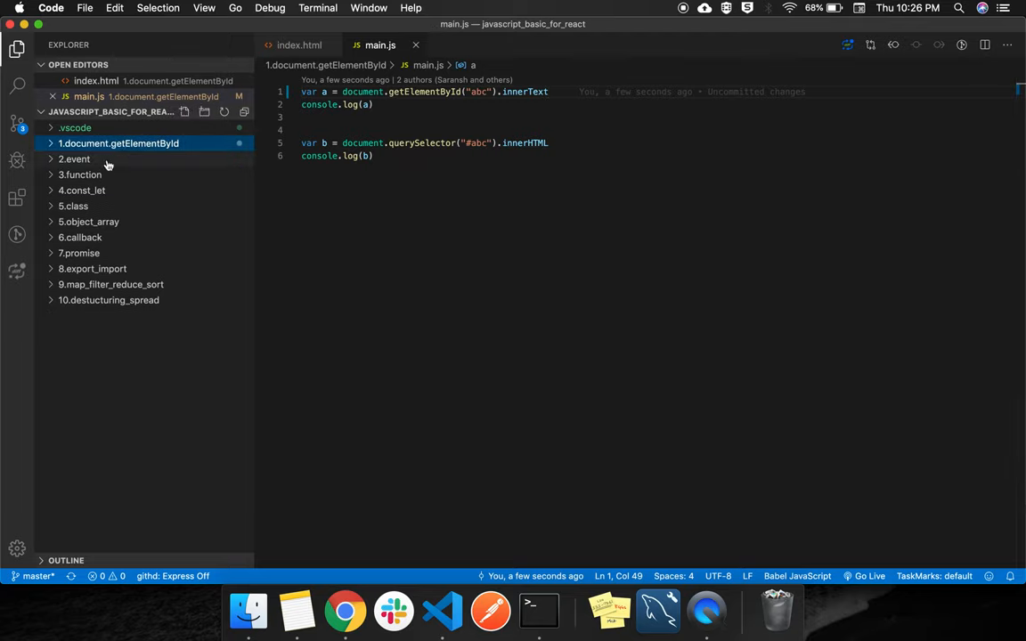